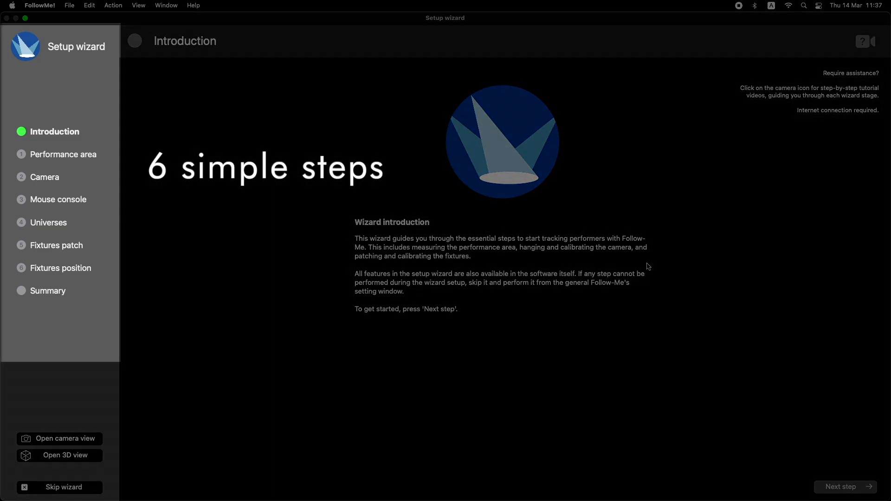
# Advance the setup wizard from the introduction to the performance-area step
pyautogui.click(844, 486)
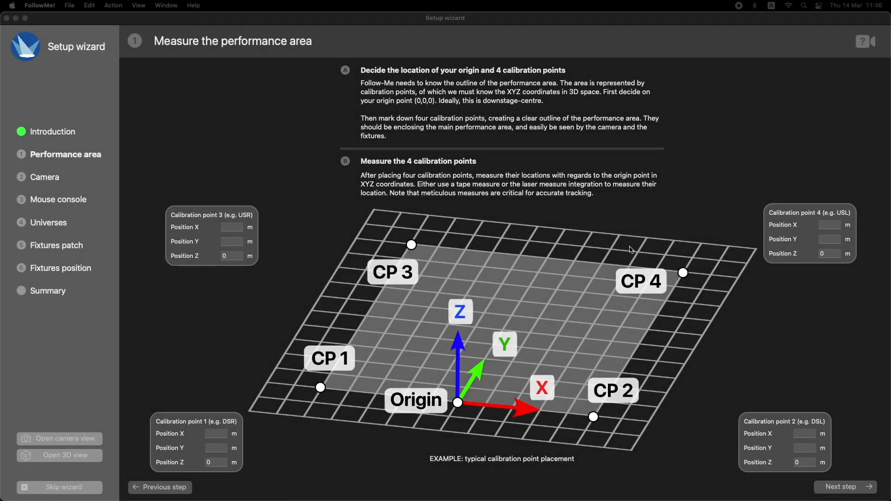
# Step through the remaining wizard pages to the summary of camera, console, universes and fixtures
pyautogui.click(843, 487)
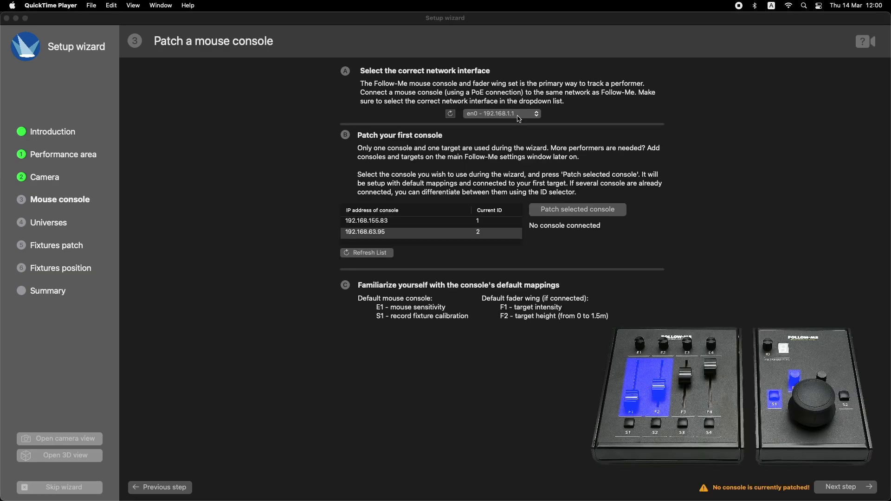
pyautogui.click(843, 487)
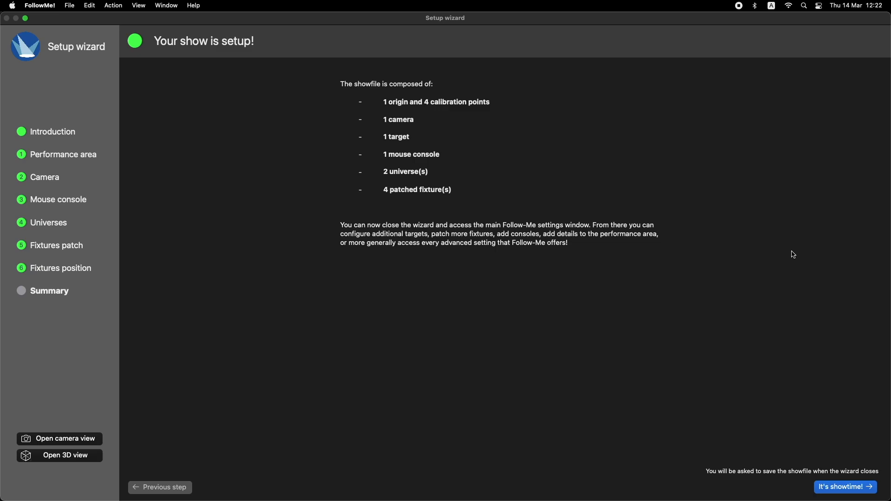
# Finish the wizard with 'It's showtime!', view Track-iT anchors, and scroll the release notes
pyautogui.click(59, 438)
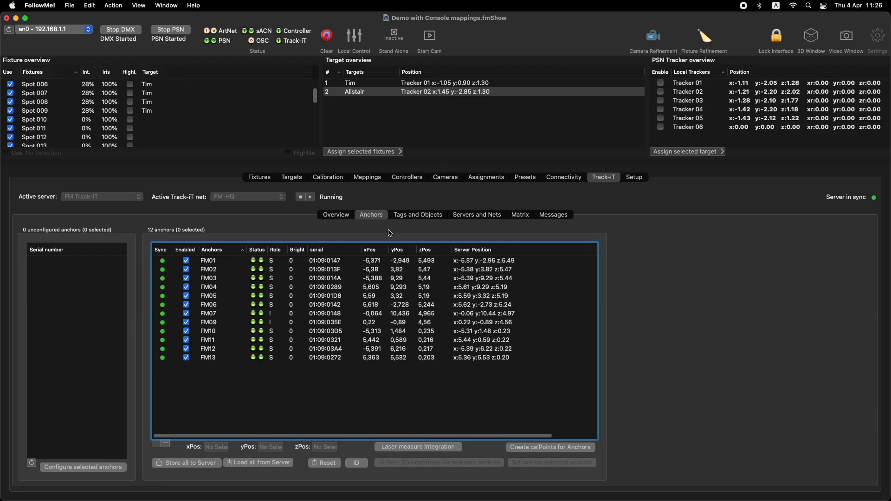
pyautogui.click(428, 35)
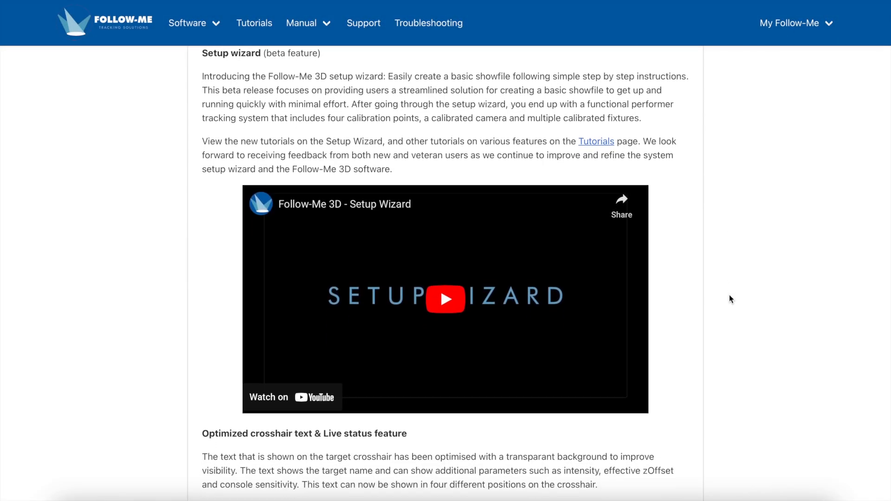
pyautogui.scroll(-3)
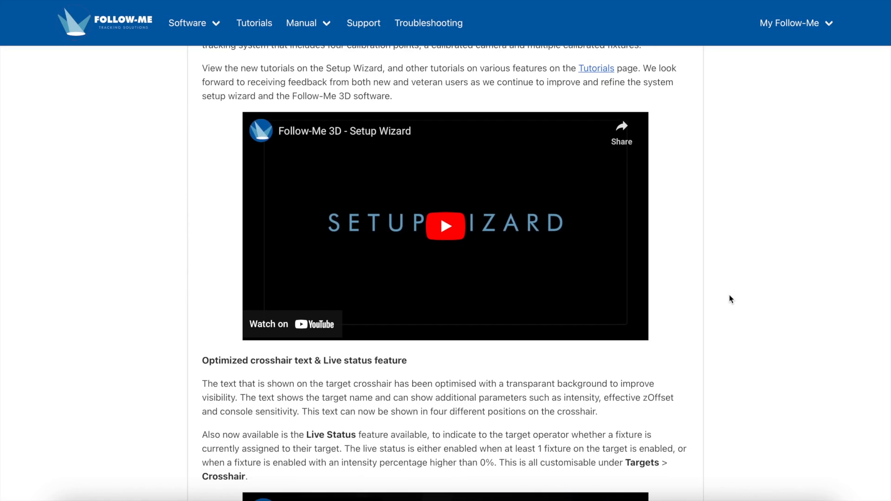